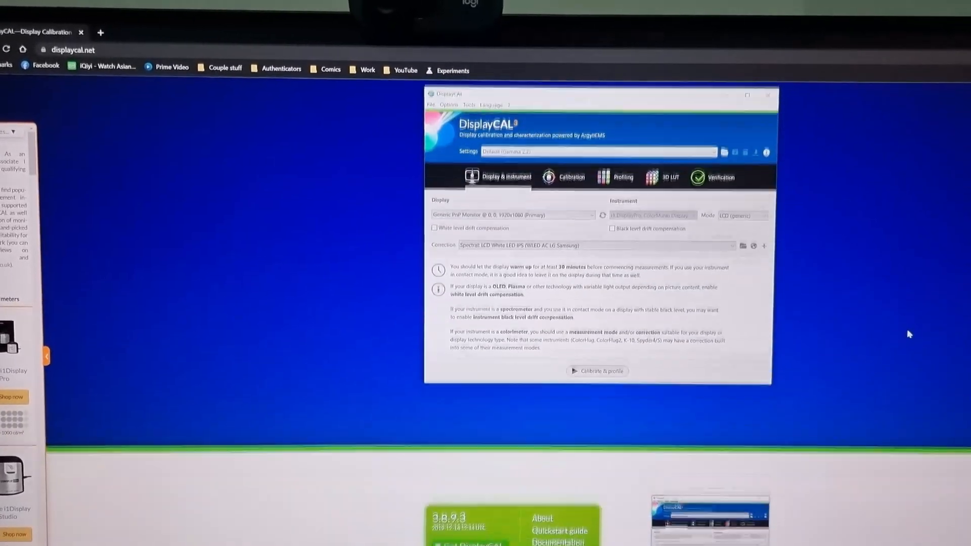
Scroll down the DisplayCAL website before switching to the running DisplayCAL window
scroll("down", 3)
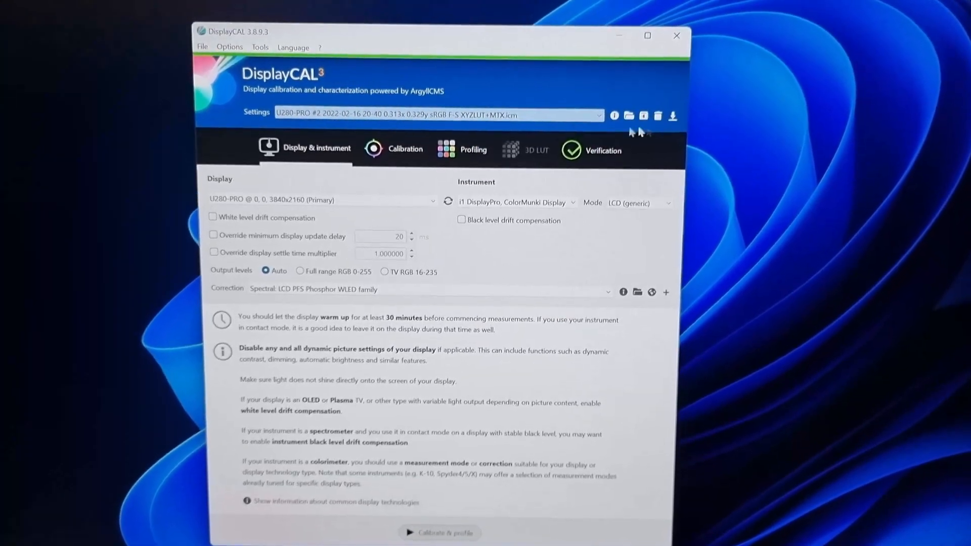
Run Tools > Detect display devices and instruments, then reopen the Tools menu
left_click(260, 48)
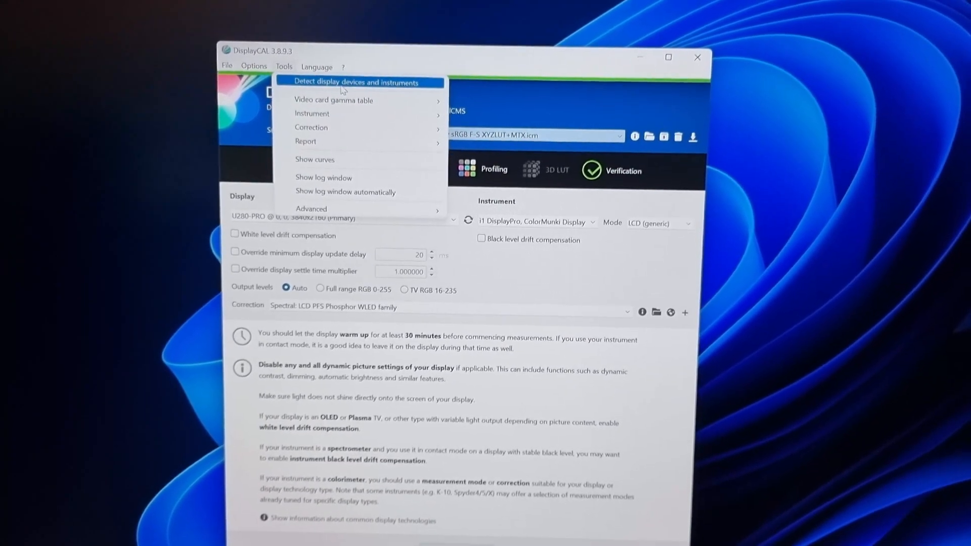
left_click(367, 81)
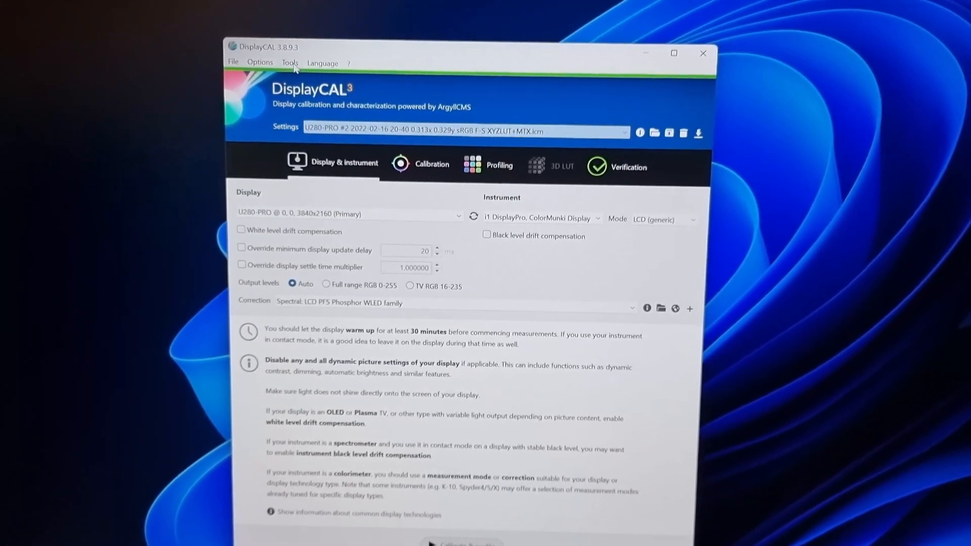
left_click(288, 62)
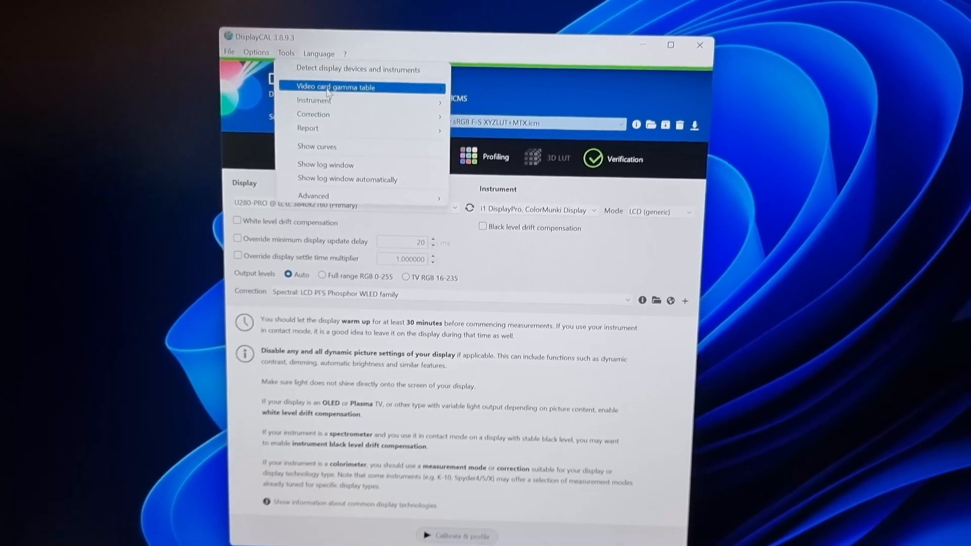
mouse_move(313, 94)
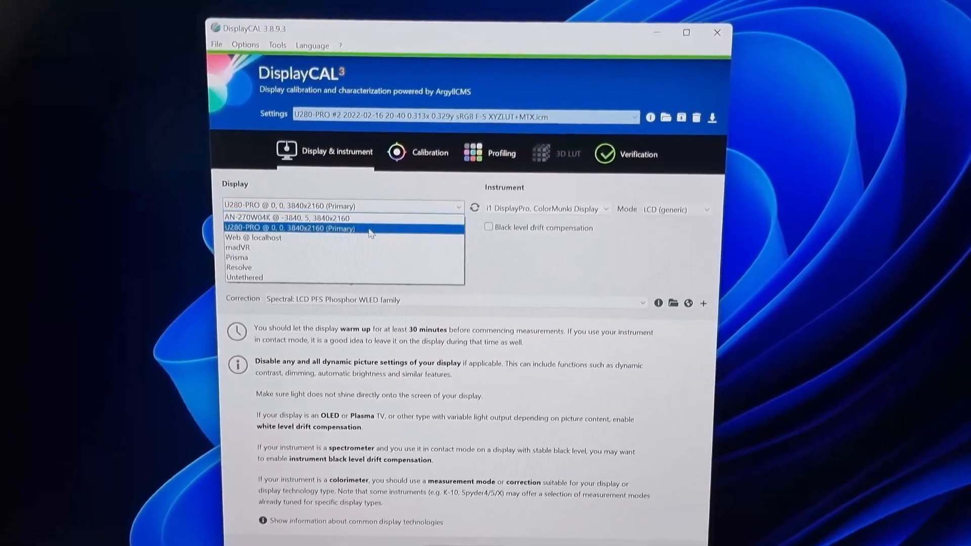
Choose U280-PRO (Primary) as the display, keeping i1 DisplayPro LCD (generic) and LCD PFS Phosphor WLED correction
left_click(291, 228)
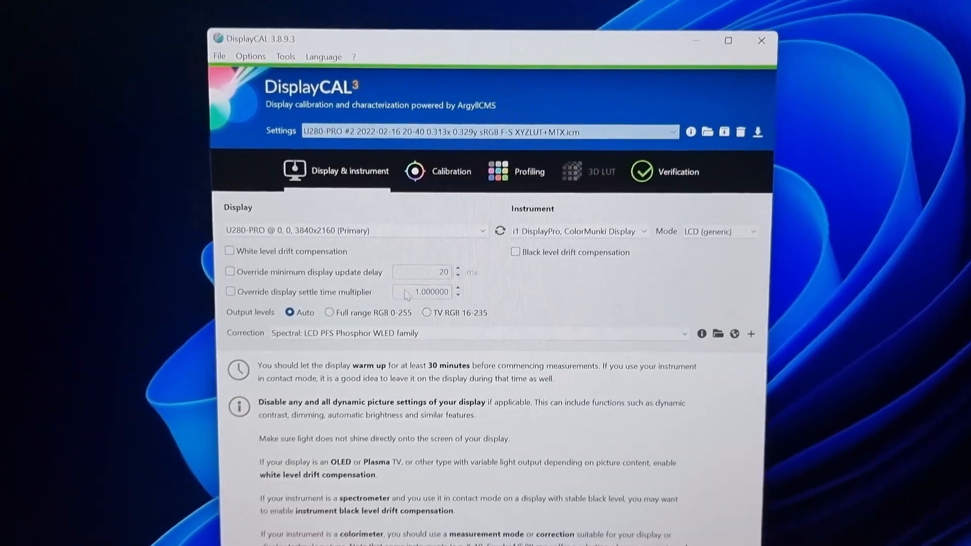
In Calibration settings keep Interactive display adjustment with the sRGB tone curve, whitepoint 0.3130 x / 0.3290 y
left_click(452, 172)
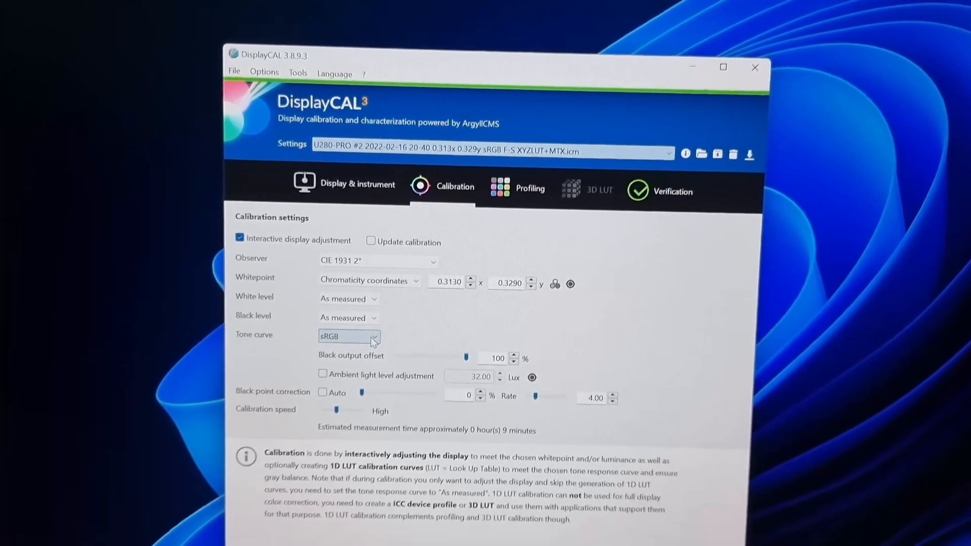
left_click(371, 336)
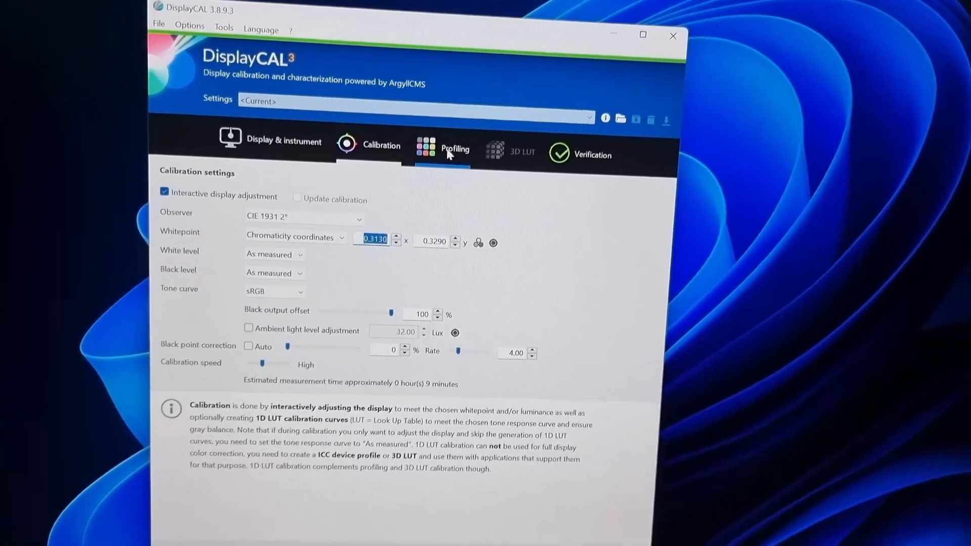
In Profiling settings keep XYZ LUT + matrix and start Calibrate & profile, bringing up the measurement area window
left_click(455, 149)
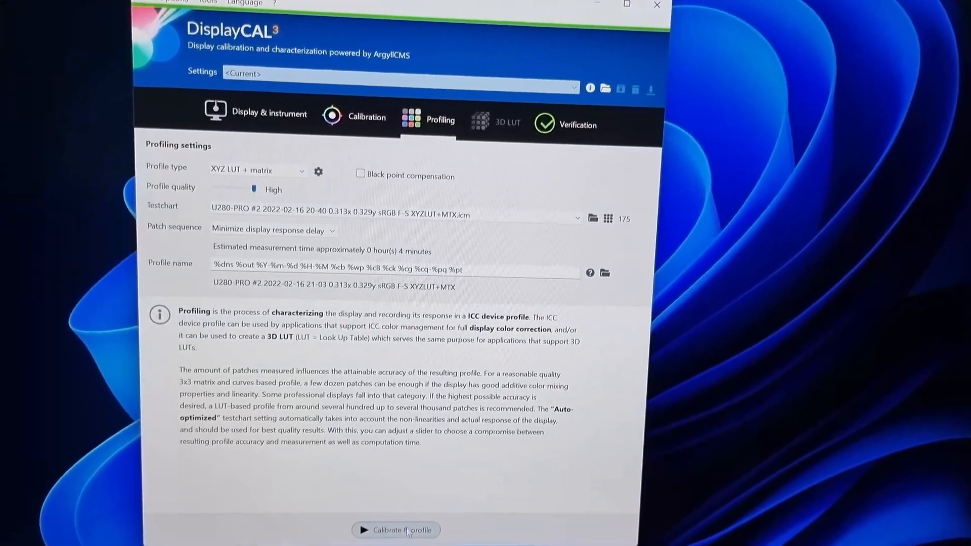
left_click(396, 530)
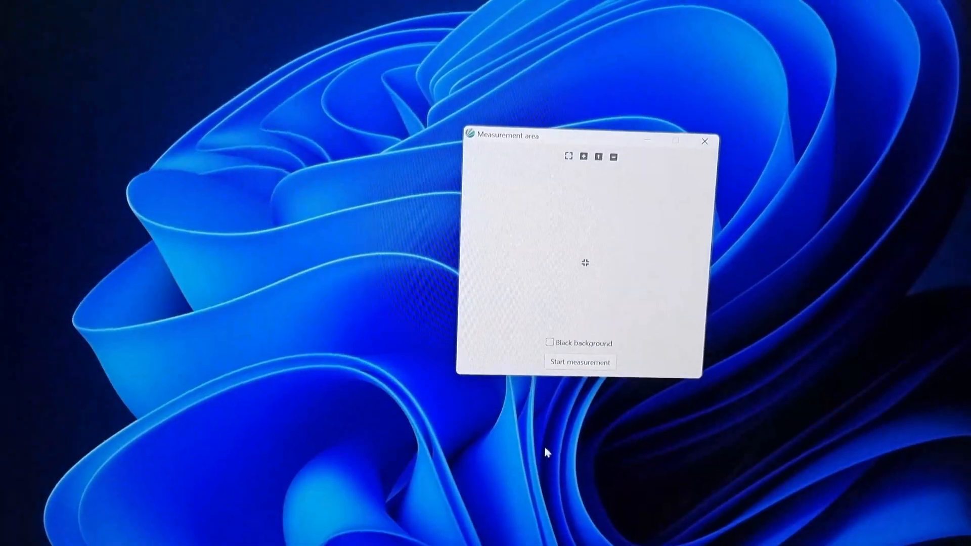